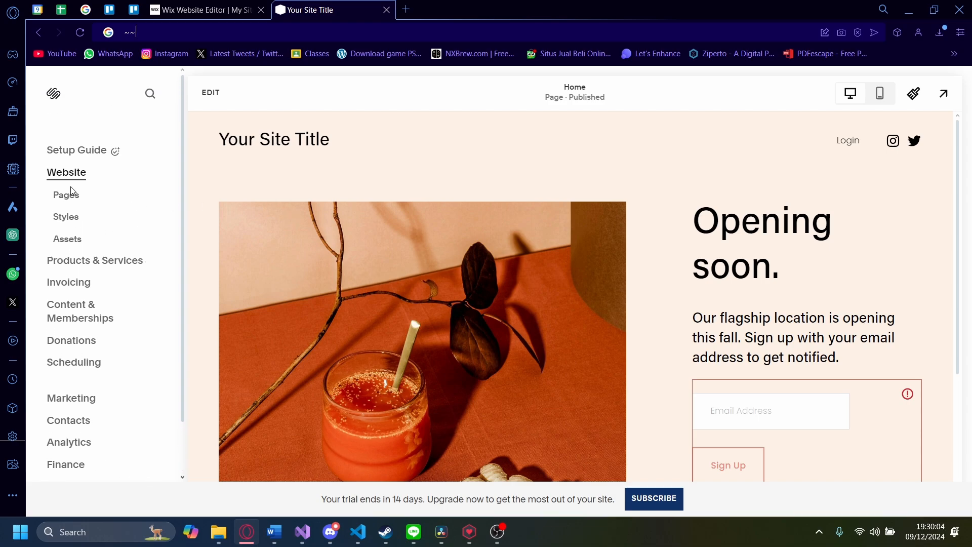
mouse_move(287, 85)
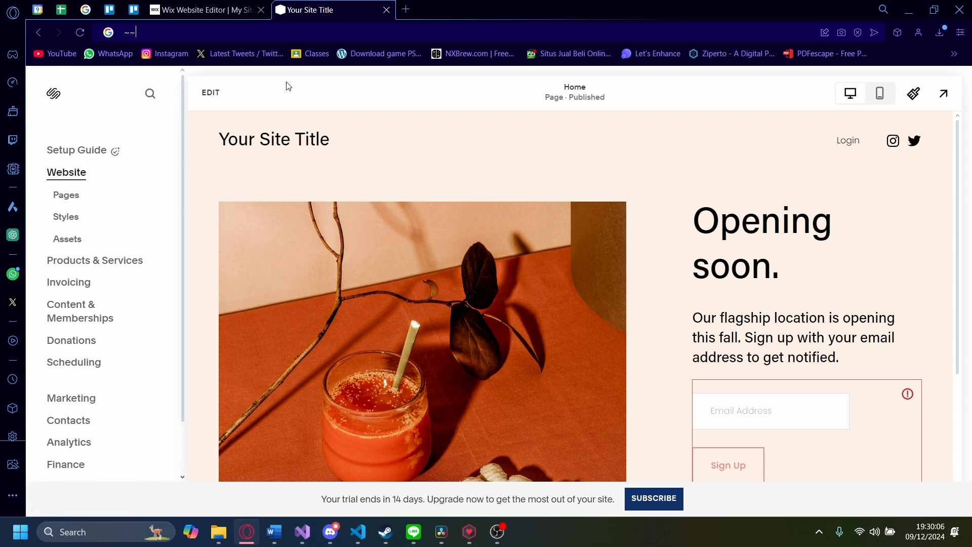
mouse_move(372, 67)
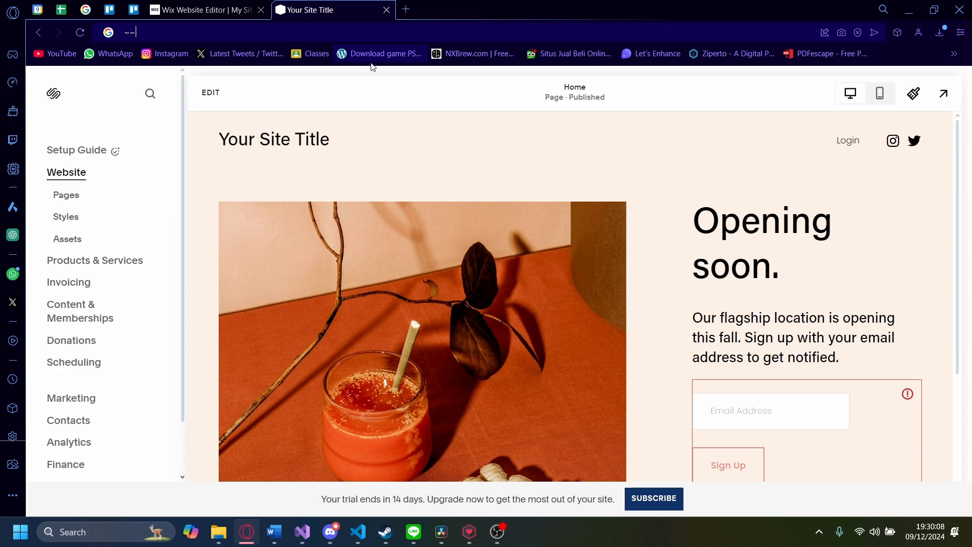
mouse_move(332, 128)
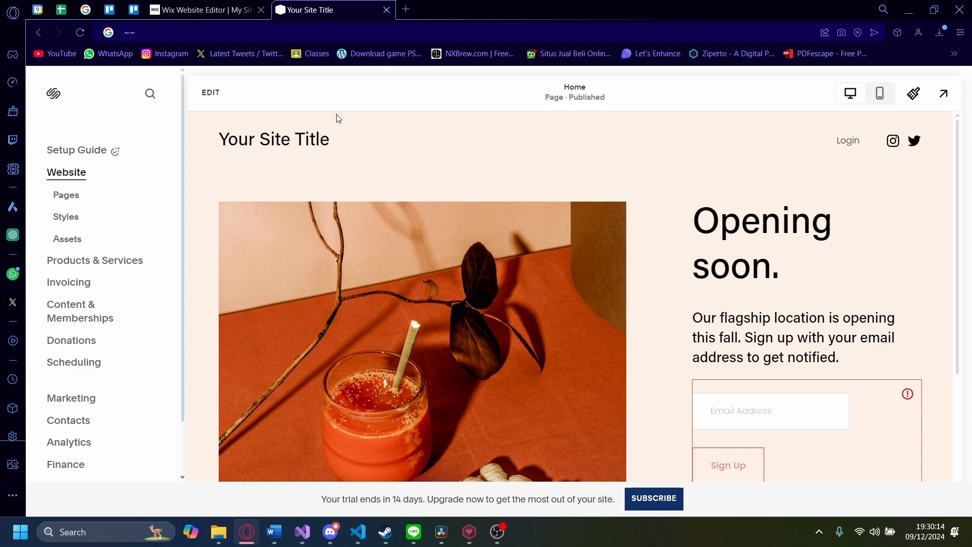
mouse_move(67, 172)
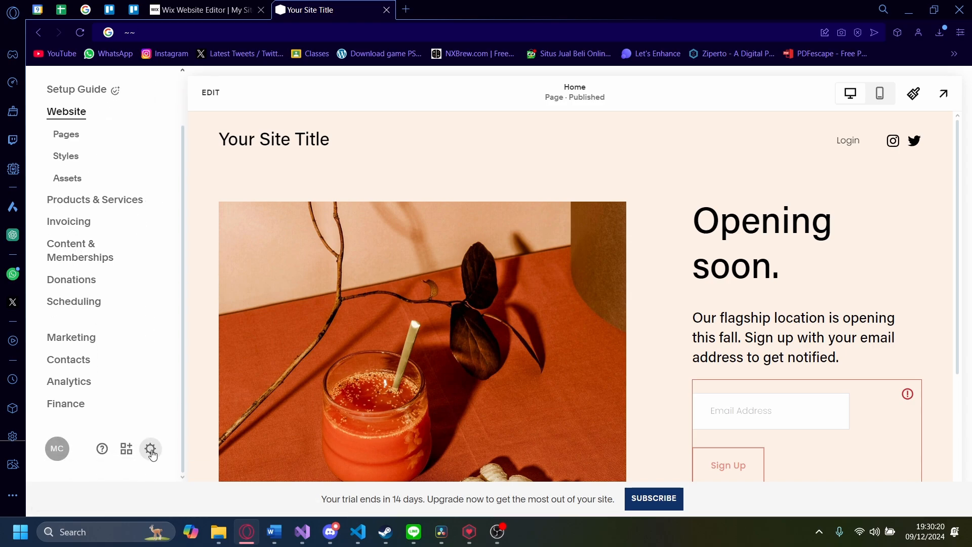
mouse_move(151, 449)
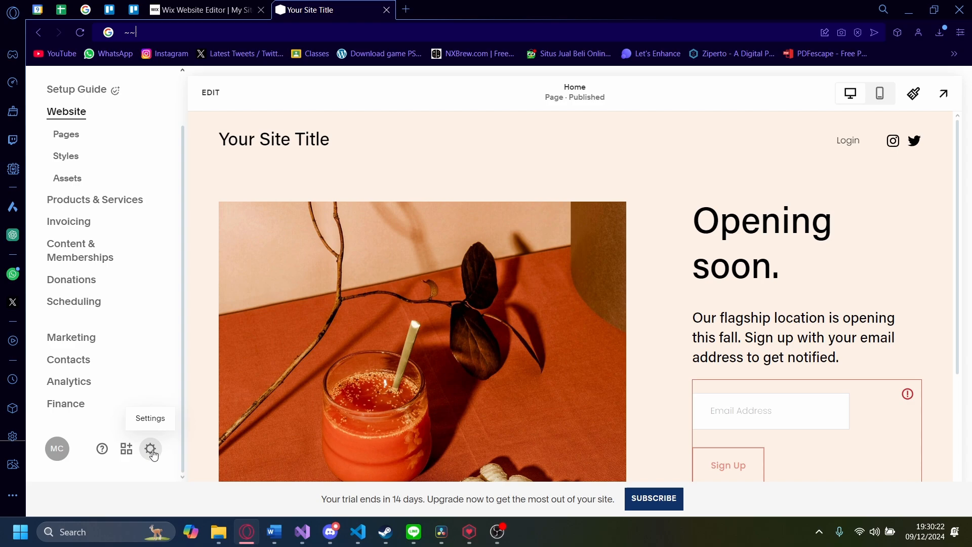
Reach the Selling settings listing checkout, taxes, shipping, pickup and local delivery
click(150, 449)
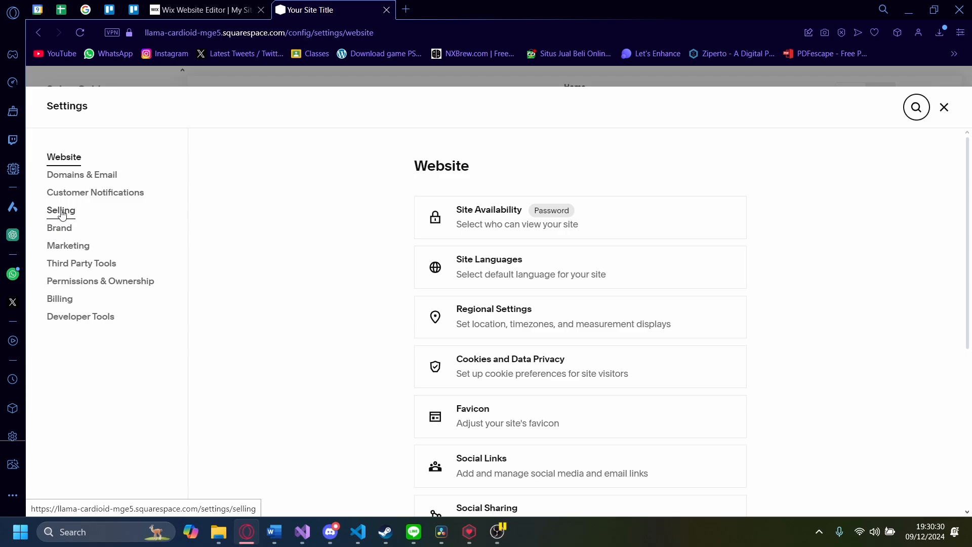
click(59, 211)
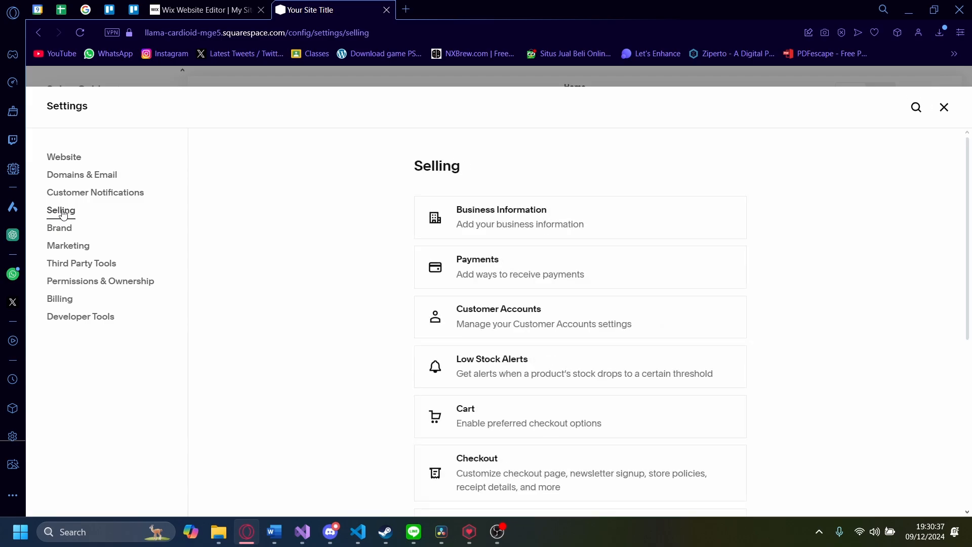
mouse_move(551, 217)
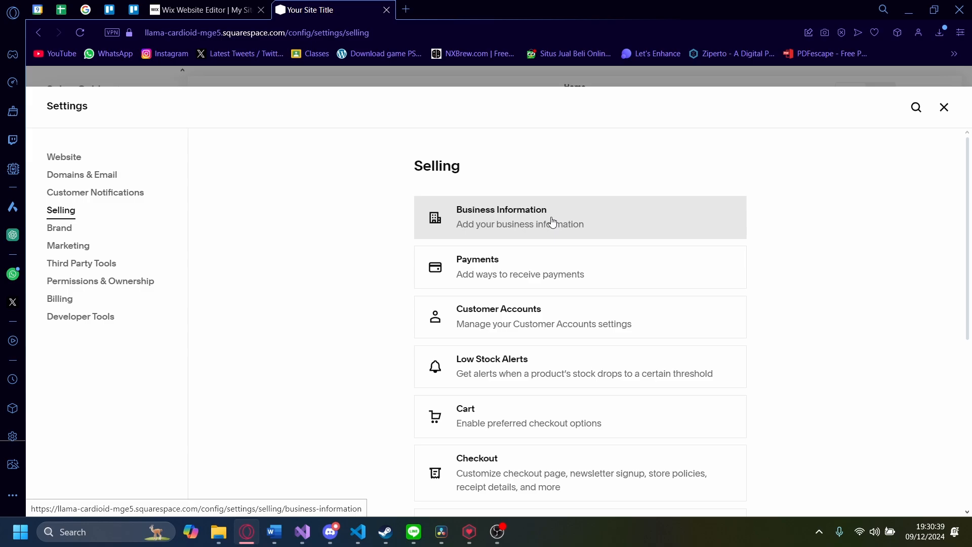
scroll(down, 3)
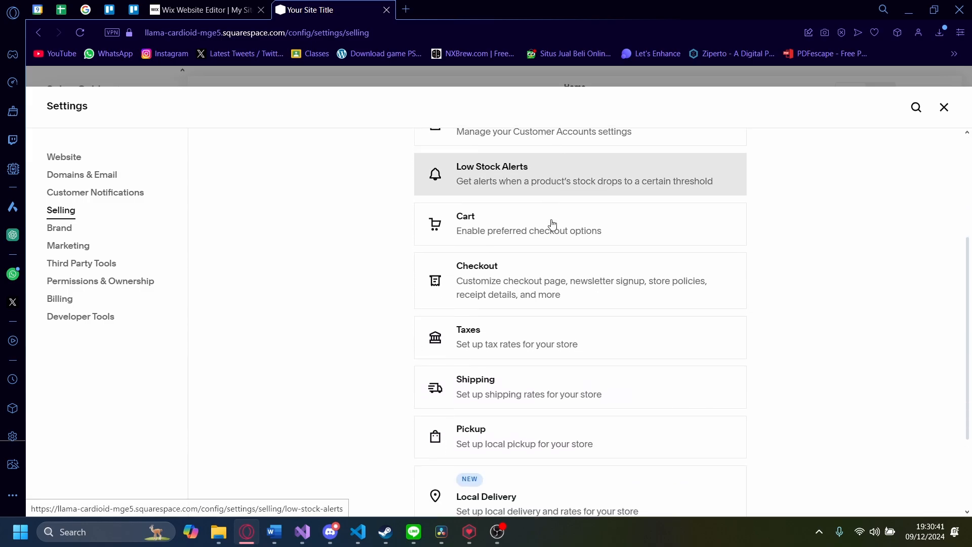
scroll(down, 3)
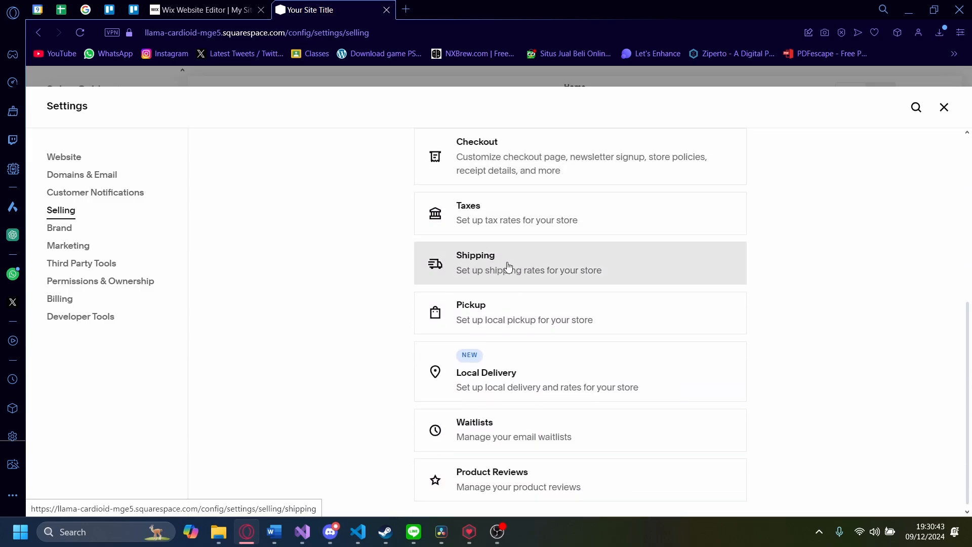
mouse_move(521, 394)
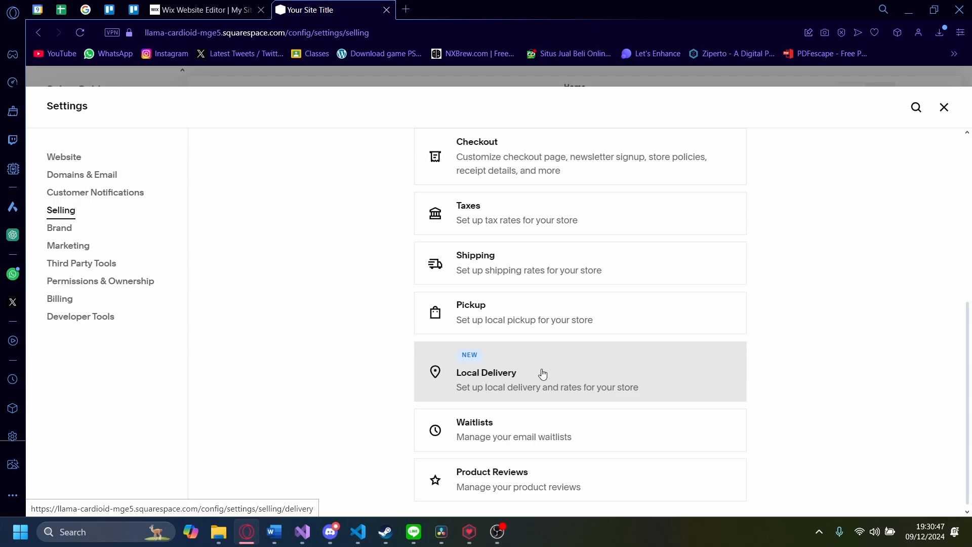
mouse_move(762, 277)
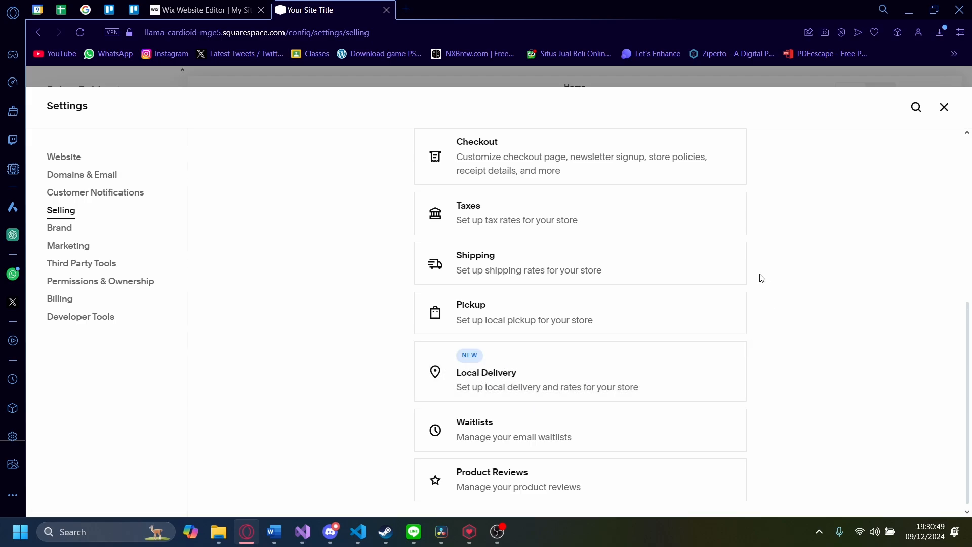
mouse_move(487, 263)
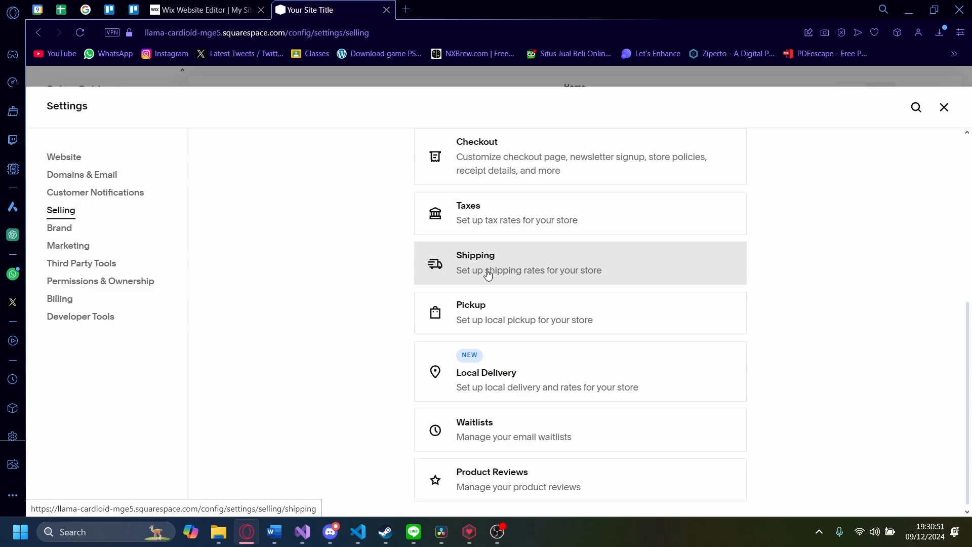
Enter the Shipping settings page offering to add a shipping option
click(528, 264)
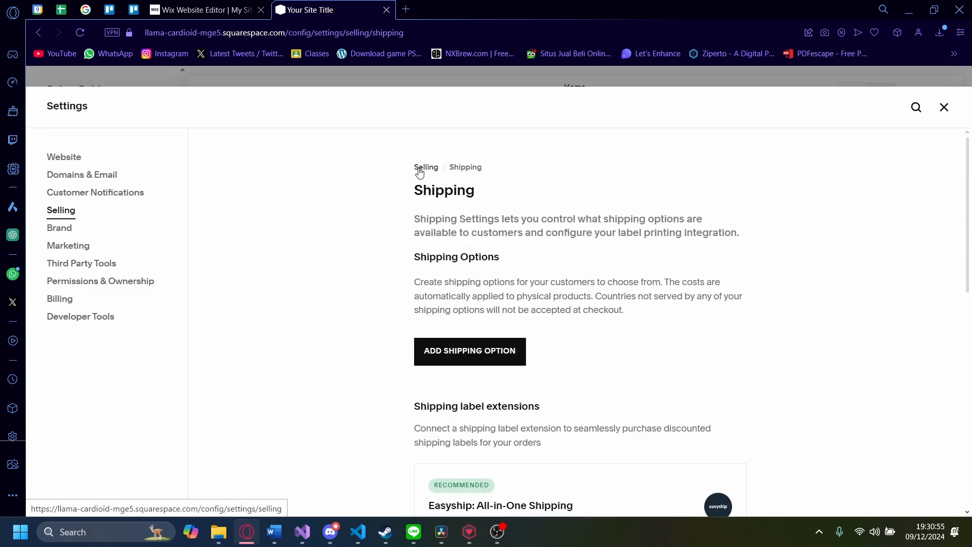
scroll(down, 3)
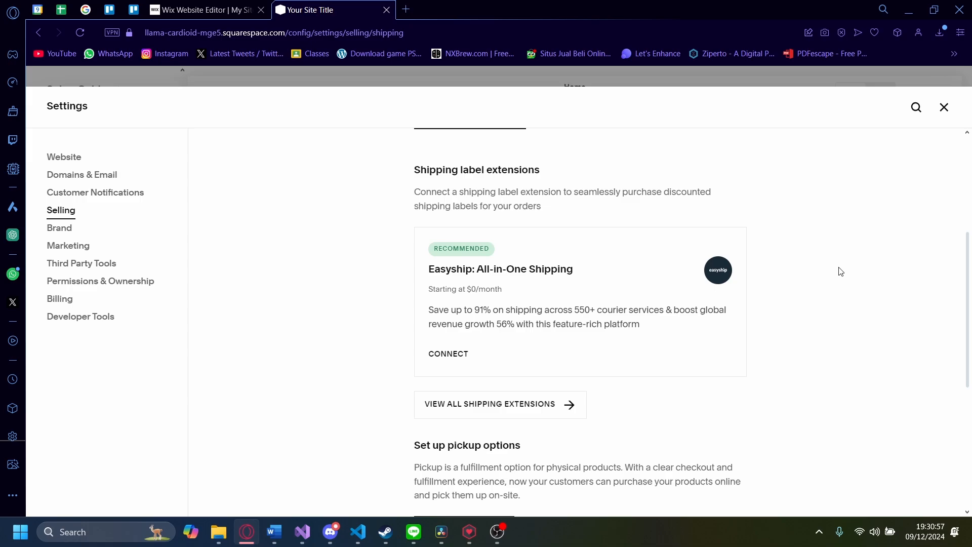
scroll(down, 3)
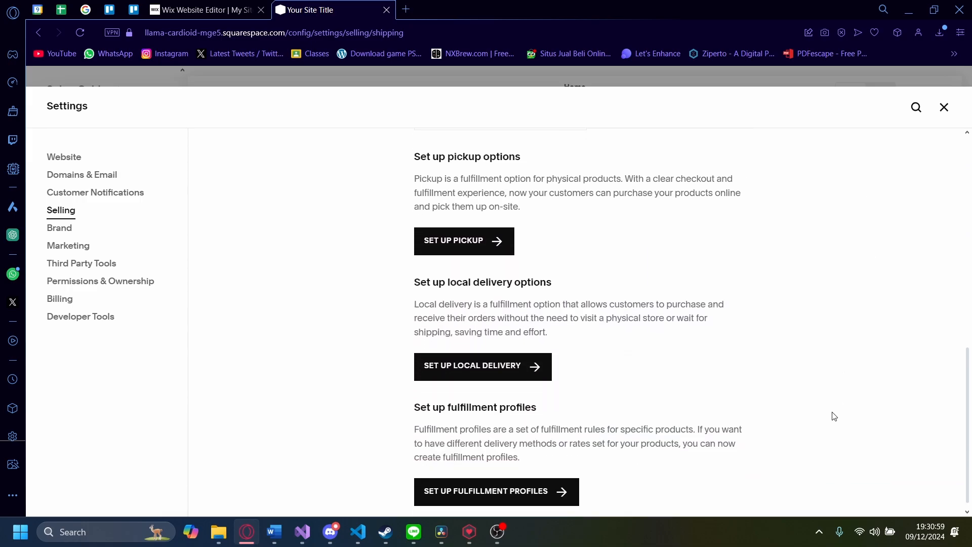
scroll(down, 3)
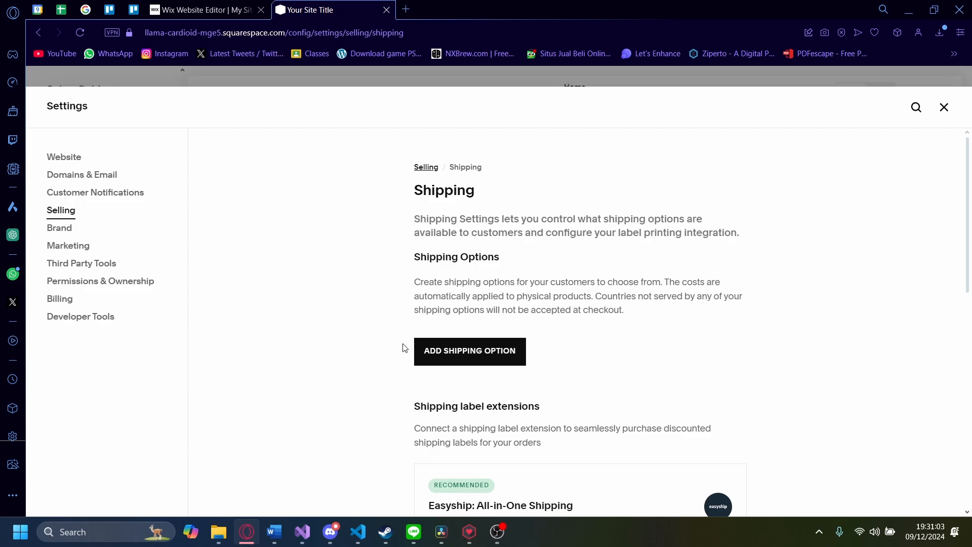
mouse_move(356, 244)
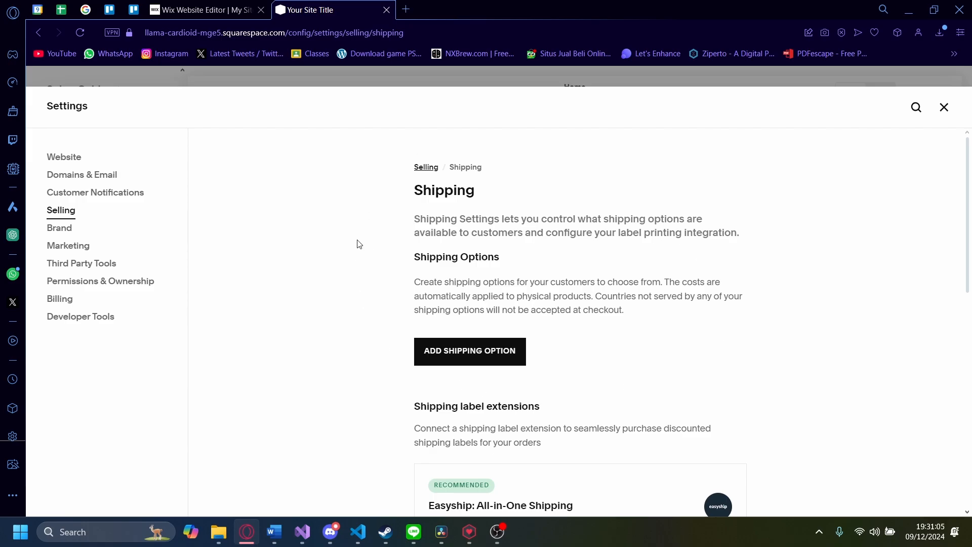
Begin a new shipping option, reaching the flat rate versus weight-based choice
click(469, 351)
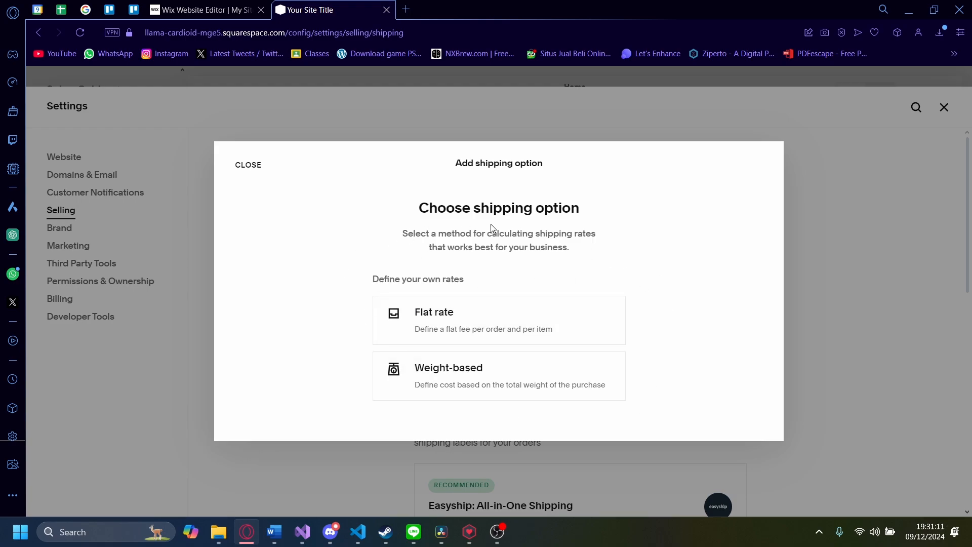
mouse_move(414, 378)
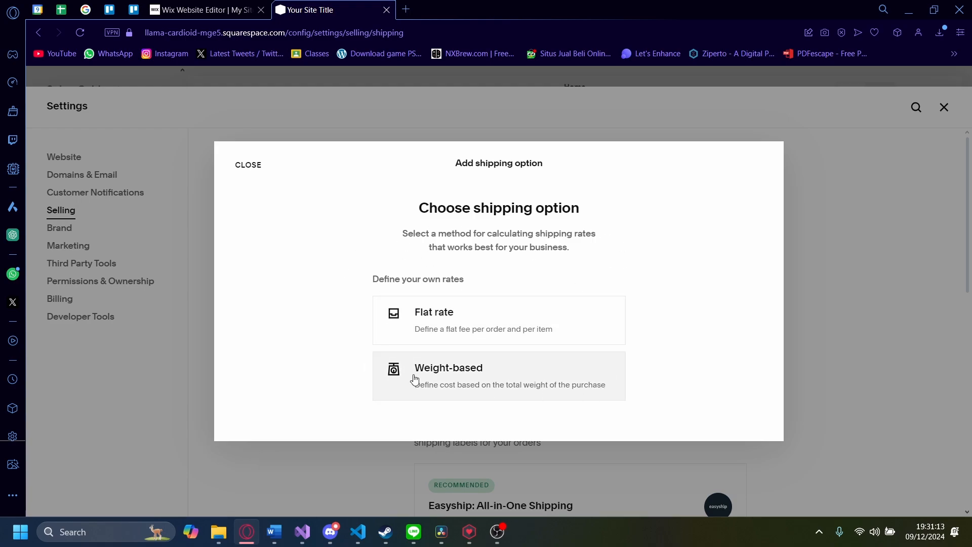
mouse_move(396, 318)
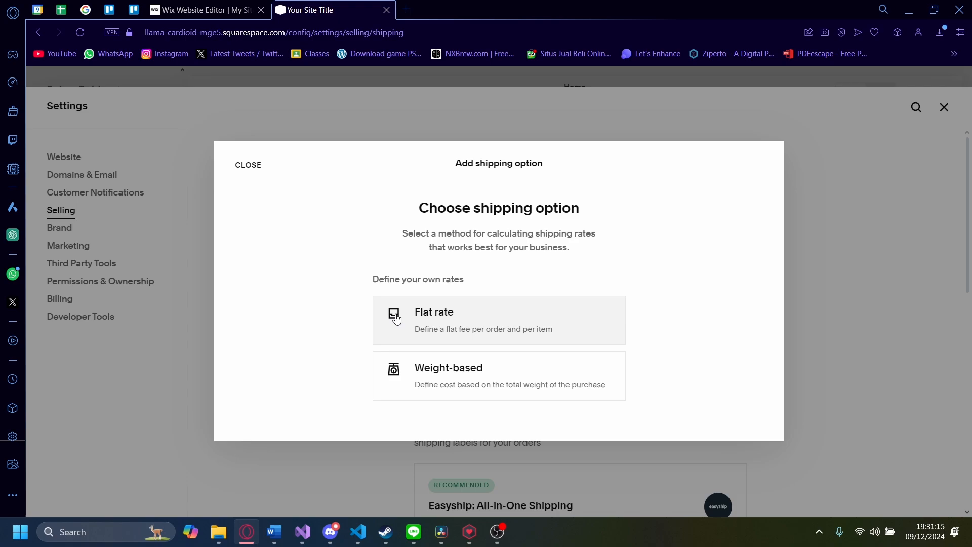
mouse_move(469, 331)
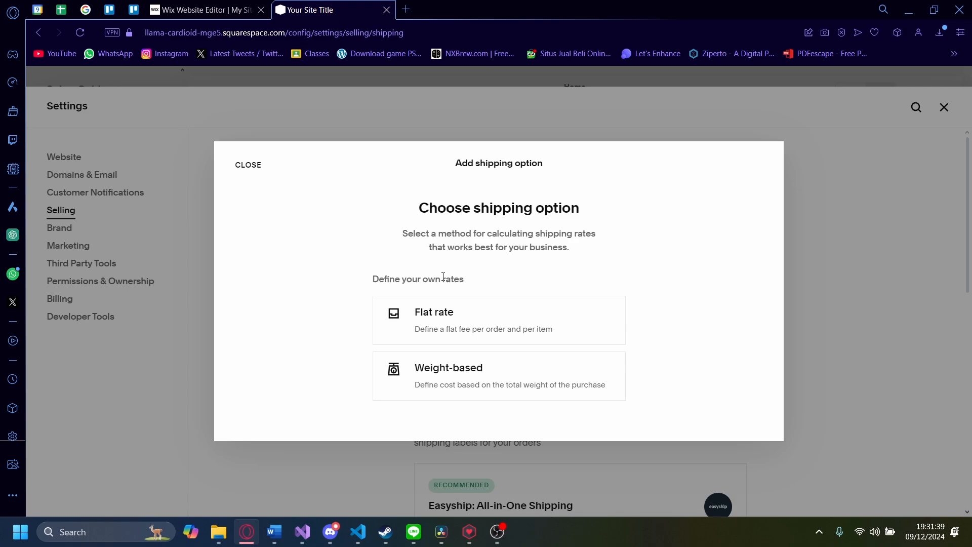
mouse_move(661, 302)
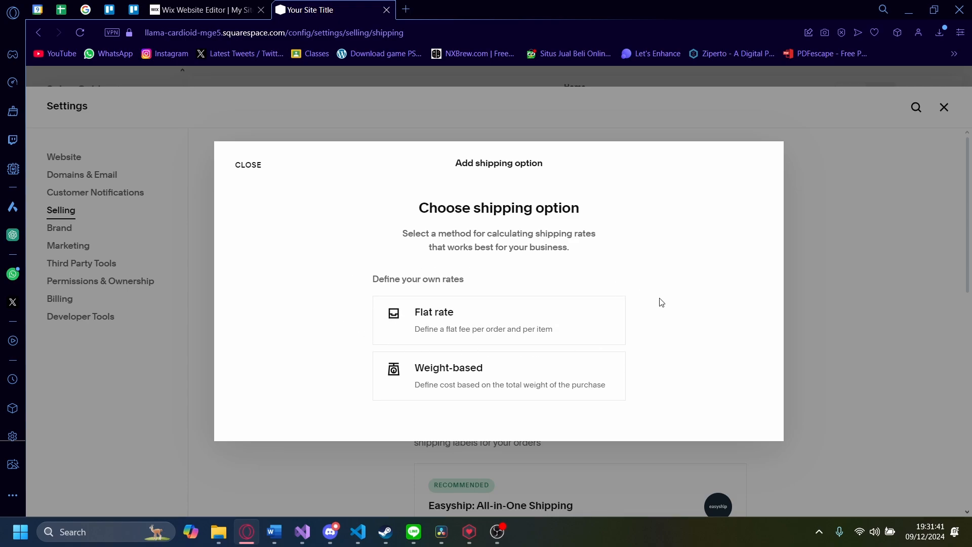
mouse_move(635, 347)
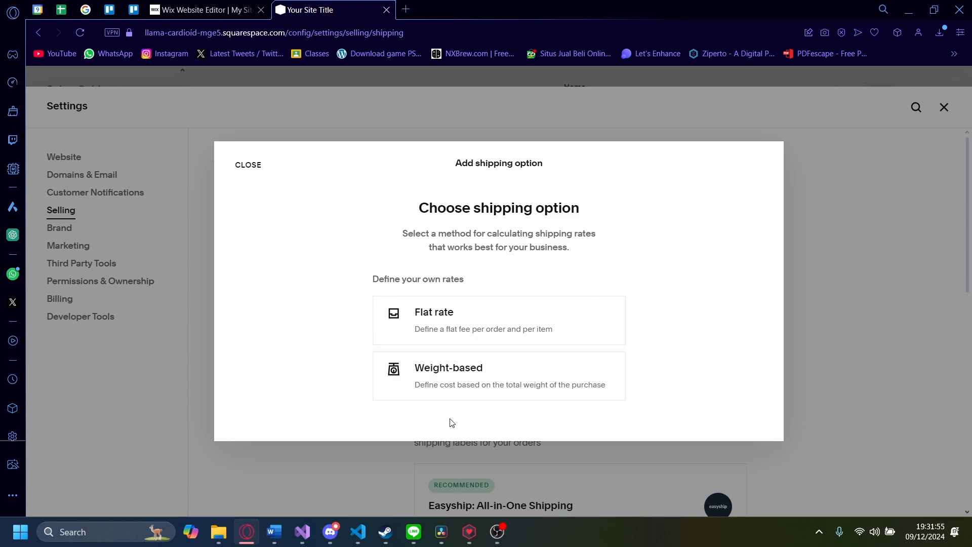
mouse_move(338, 388)
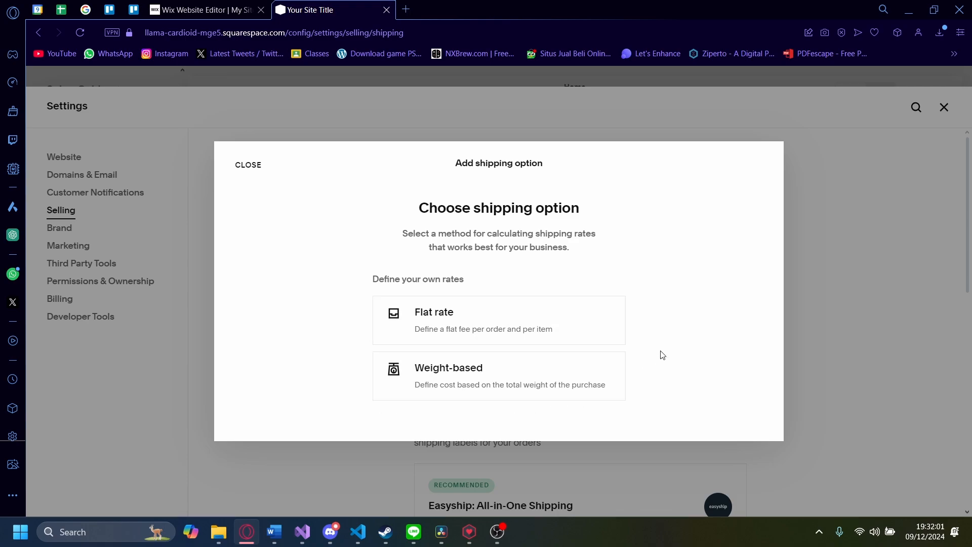
mouse_move(507, 317)
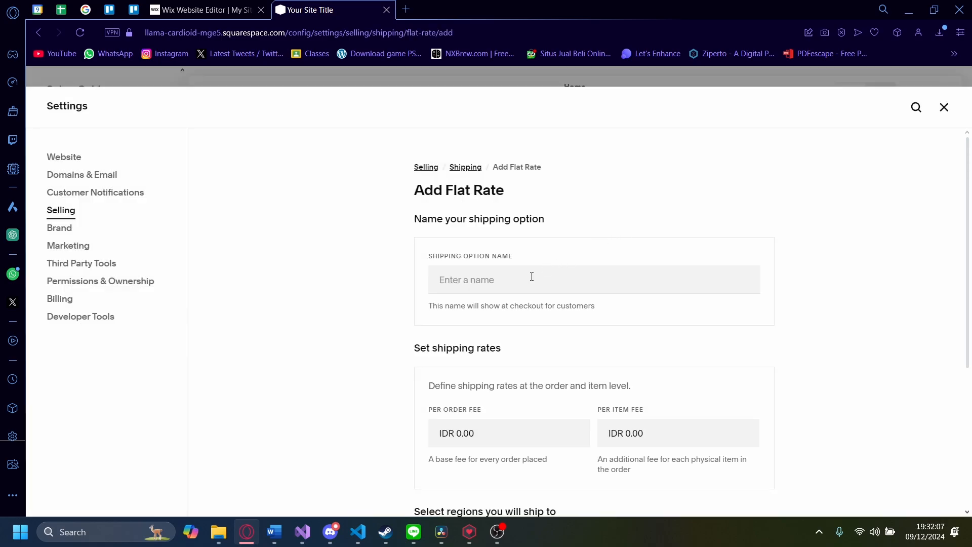
Name the flat-rate option and set its per-order fee to 10,000
click(532, 279)
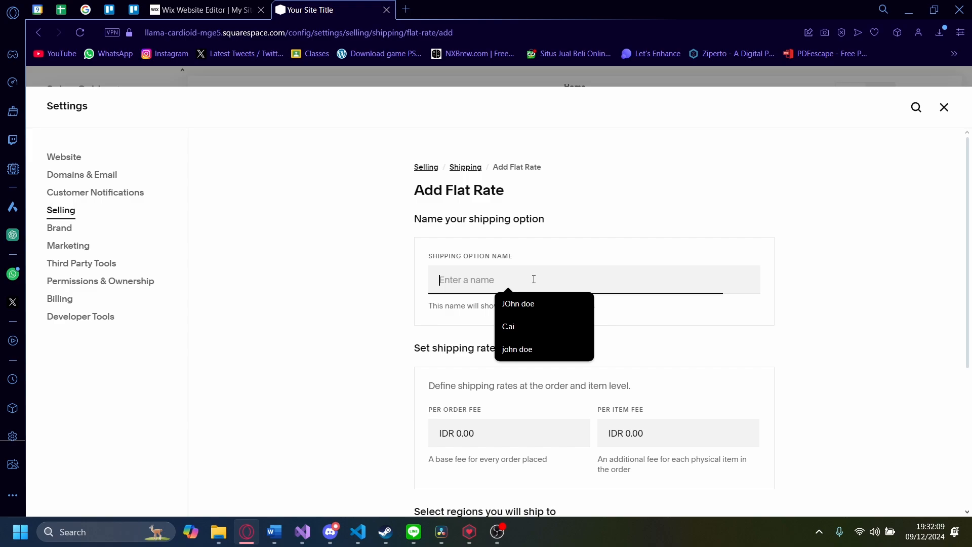
click(518, 304)
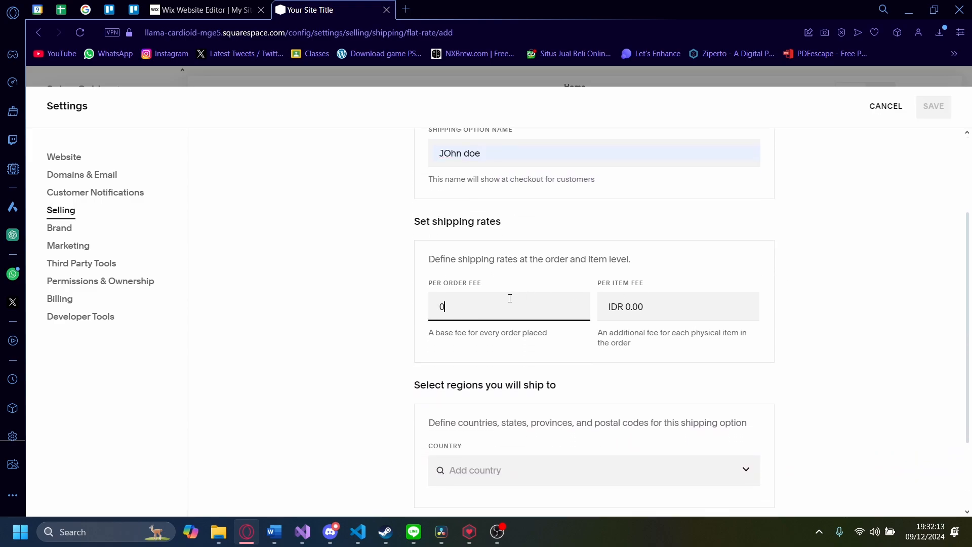
text(0000)
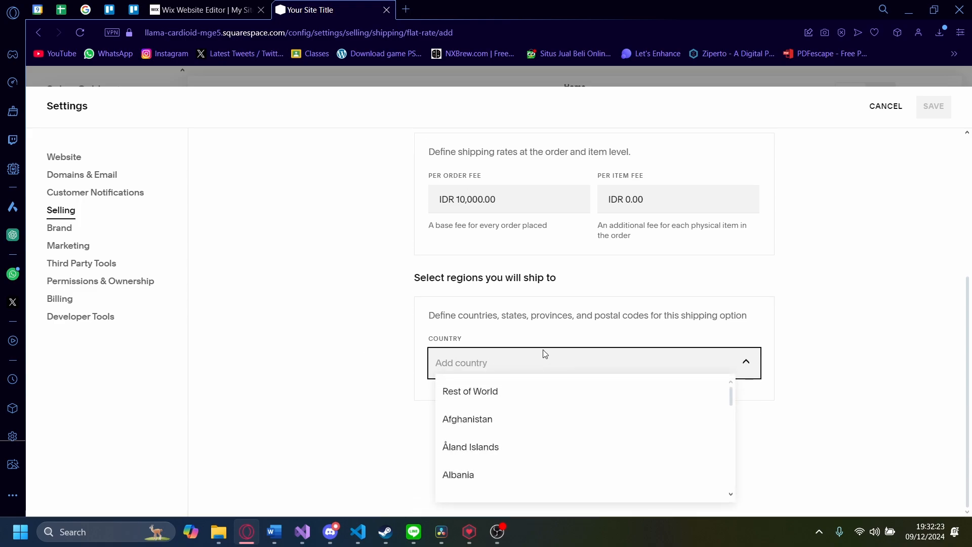
Set Rest of World as the shipping region, removing and re-adding it
click(469, 391)
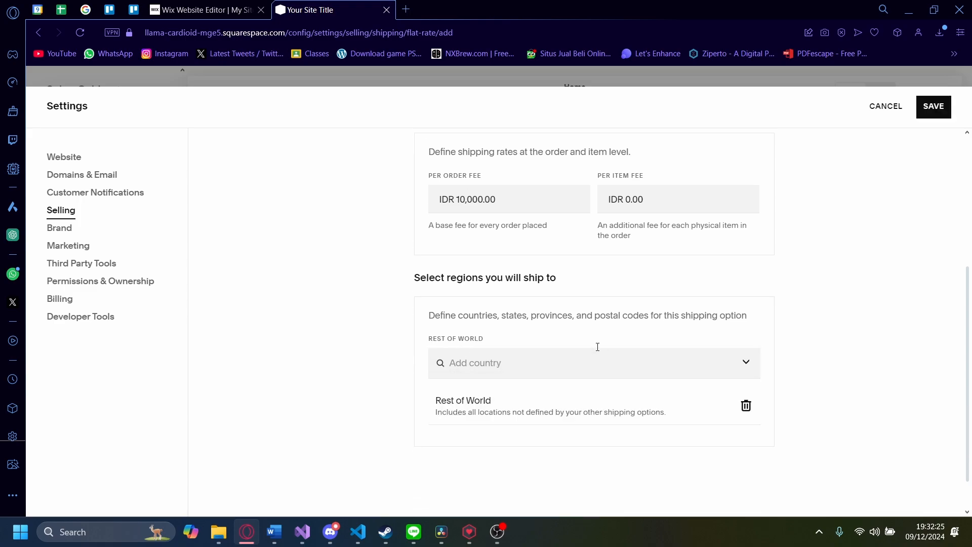
click(594, 363)
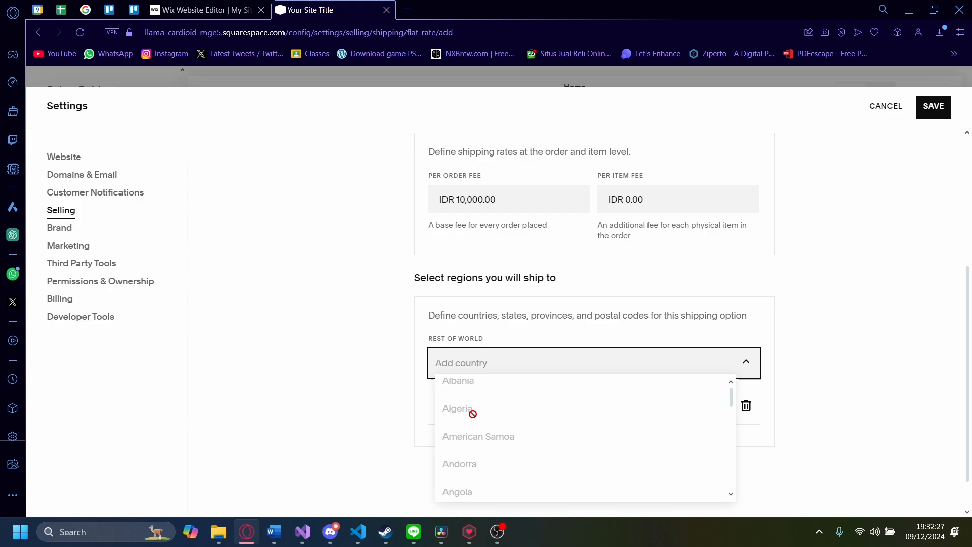
scroll(down, 3)
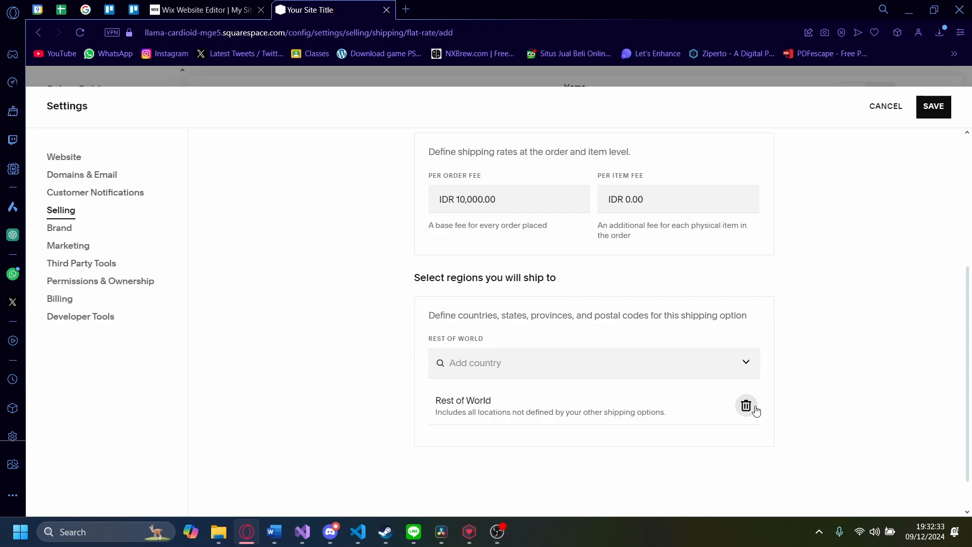
click(747, 406)
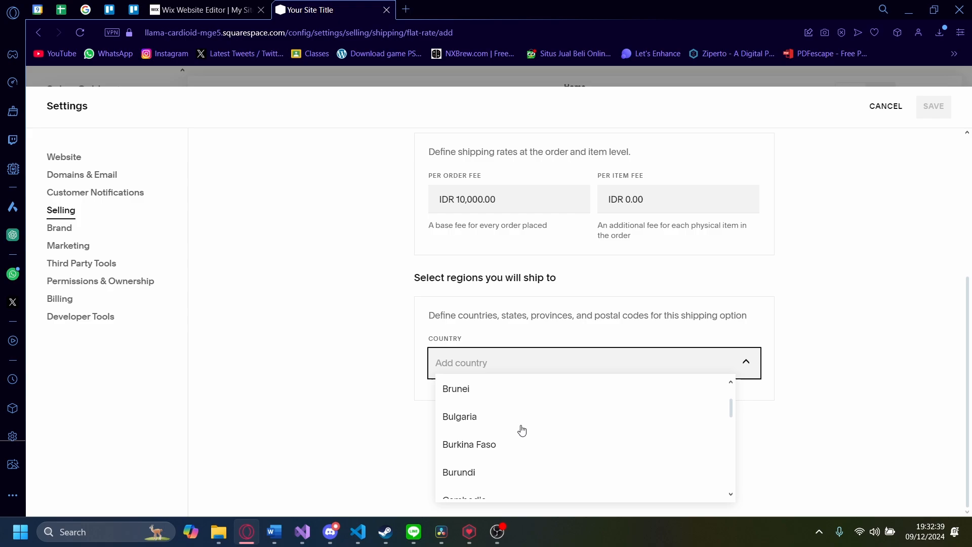
scroll(down, 3)
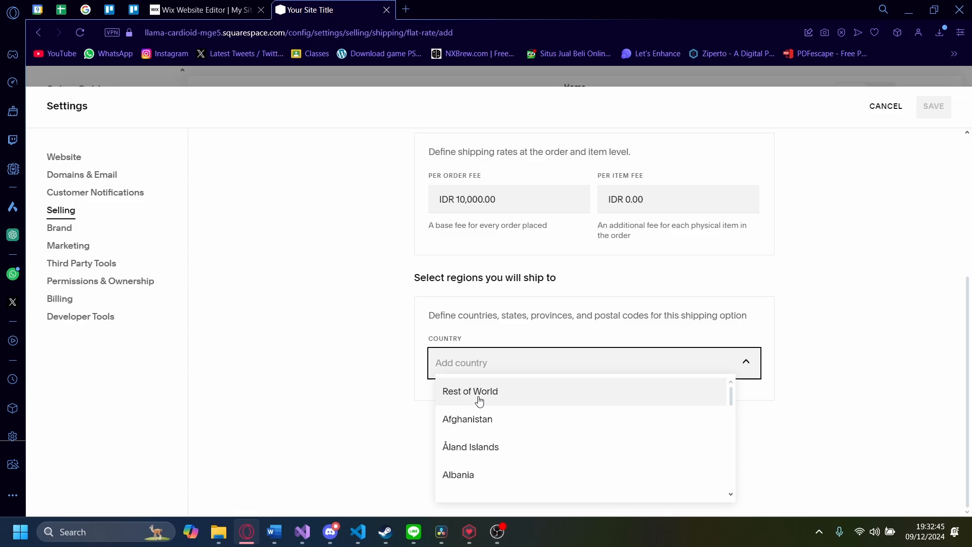
click(470, 391)
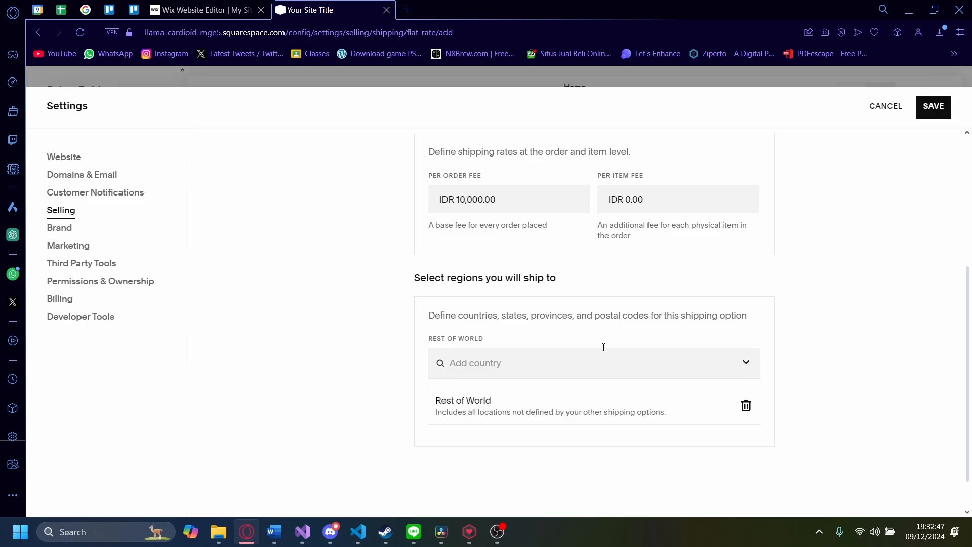
Save the flat-rate option so it lists Rp10,000 per order for rest of the world
click(885, 107)
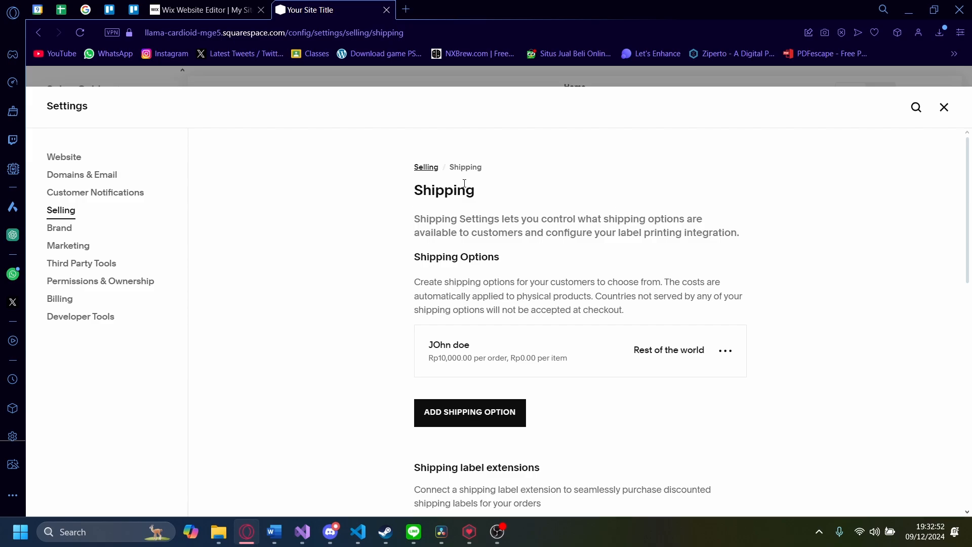
mouse_move(697, 393)
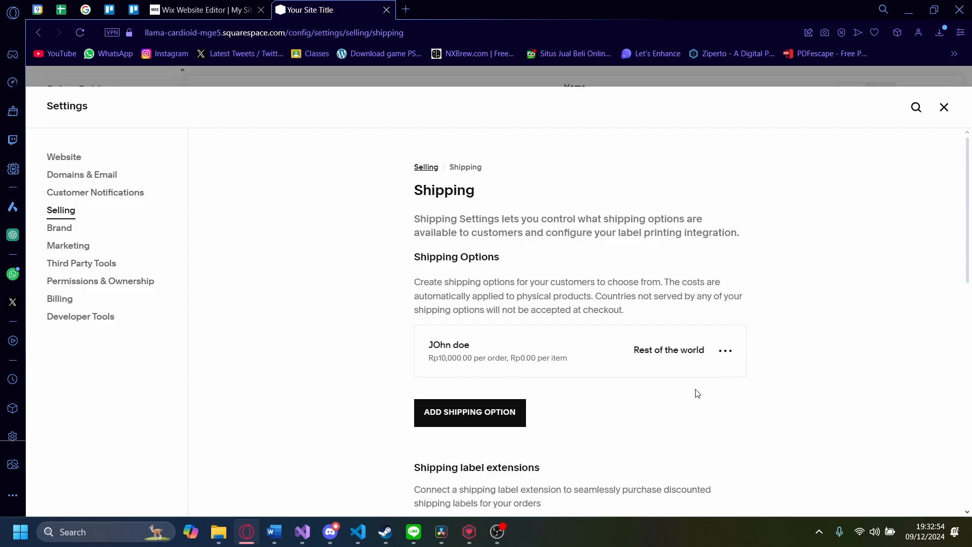
mouse_move(426, 419)
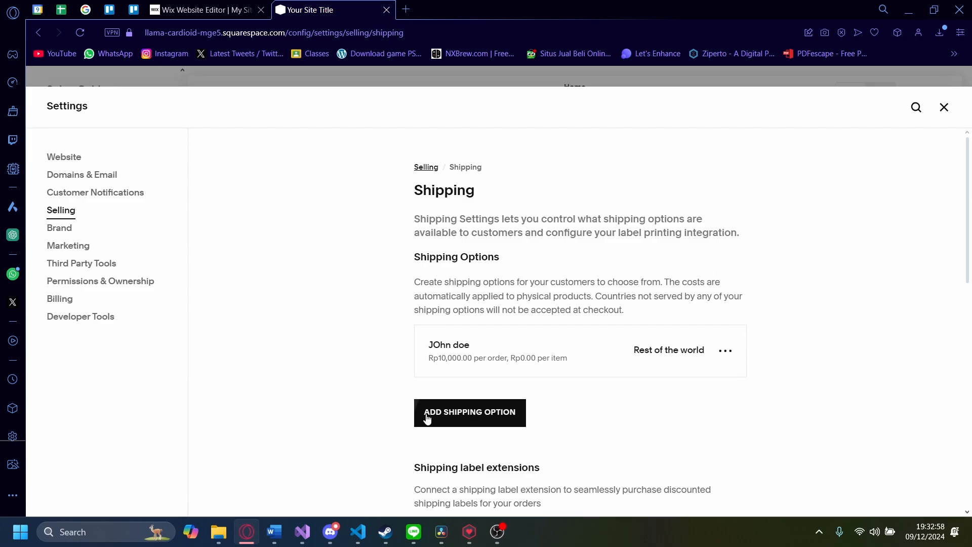
Start a weight-based option, name it and add a range up to 10 lb with its cost
click(469, 413)
text(JOhn doe we)
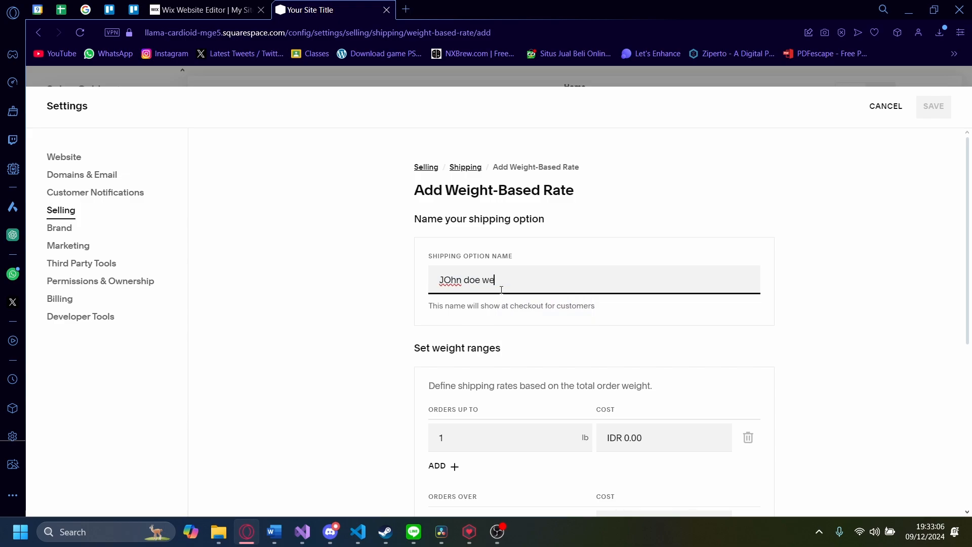
text(ight)
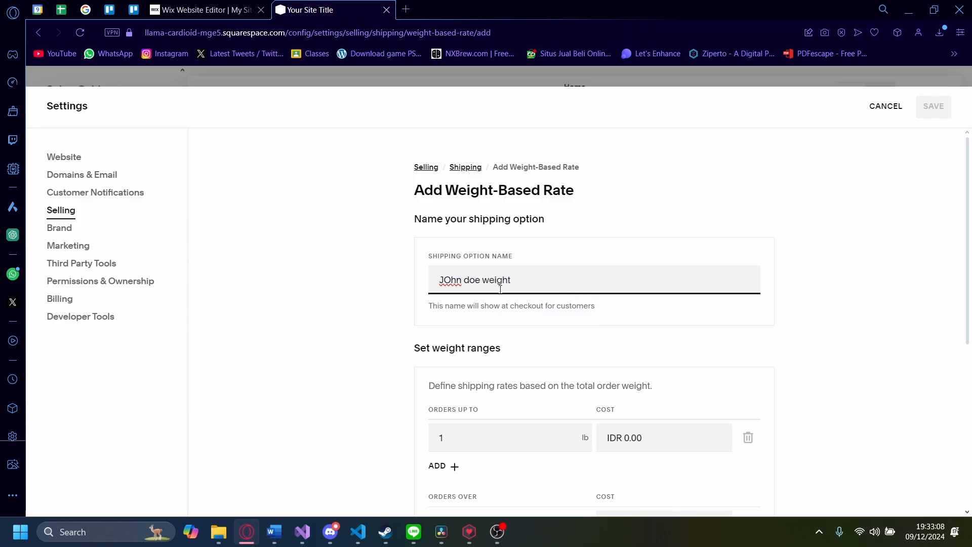
scroll(down, 3)
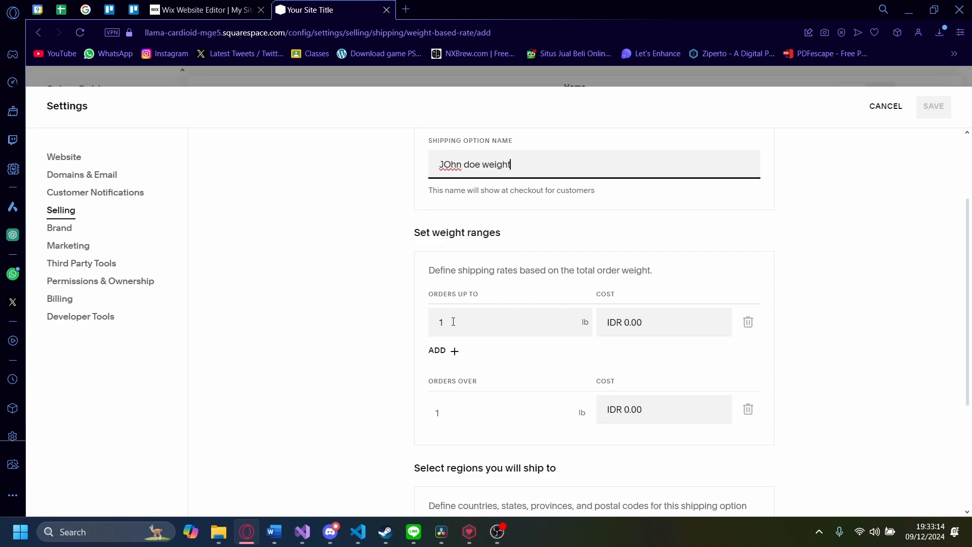
click(509, 323)
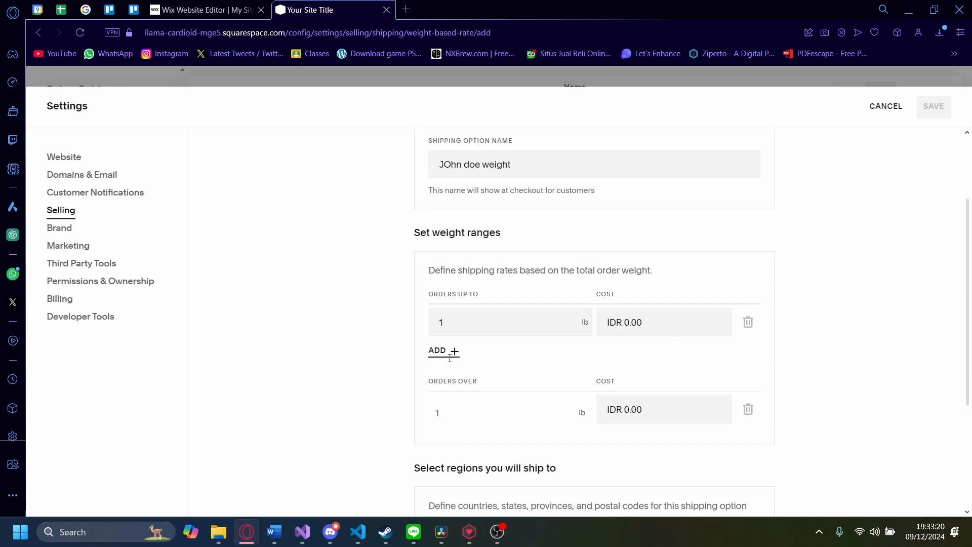
text(10)
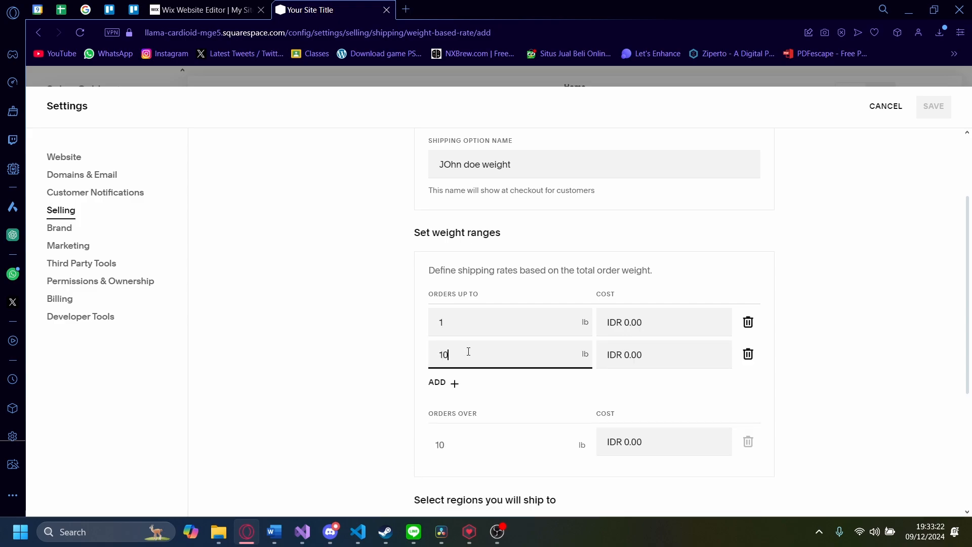
click(663, 354)
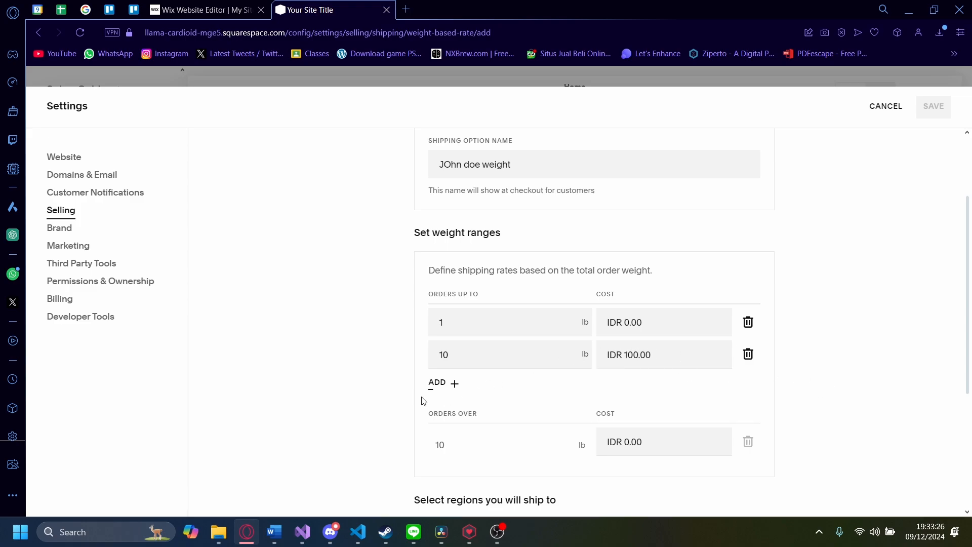
Add a 1,000 lb range, set the over-1000 lb cost and save the weight-based option
click(436, 382)
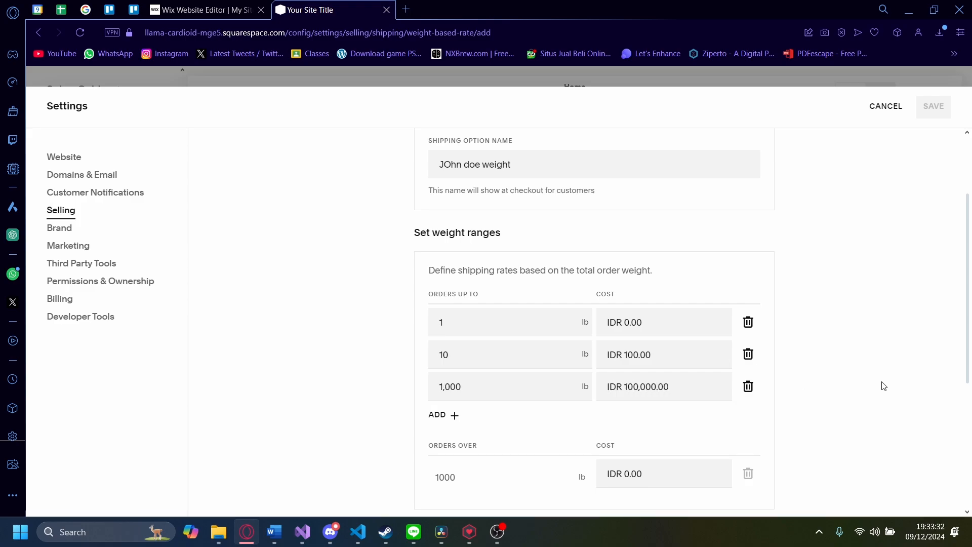
scroll(down, 3)
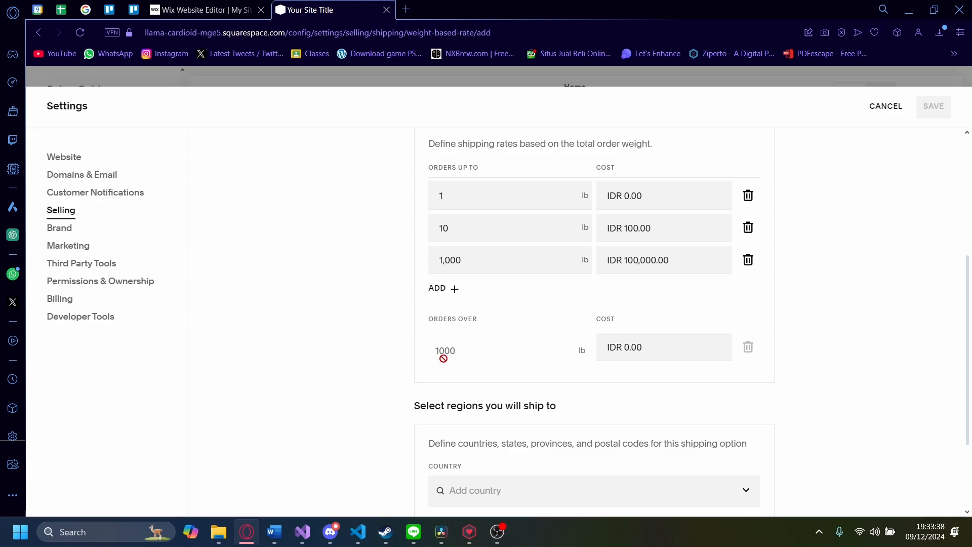
click(662, 347)
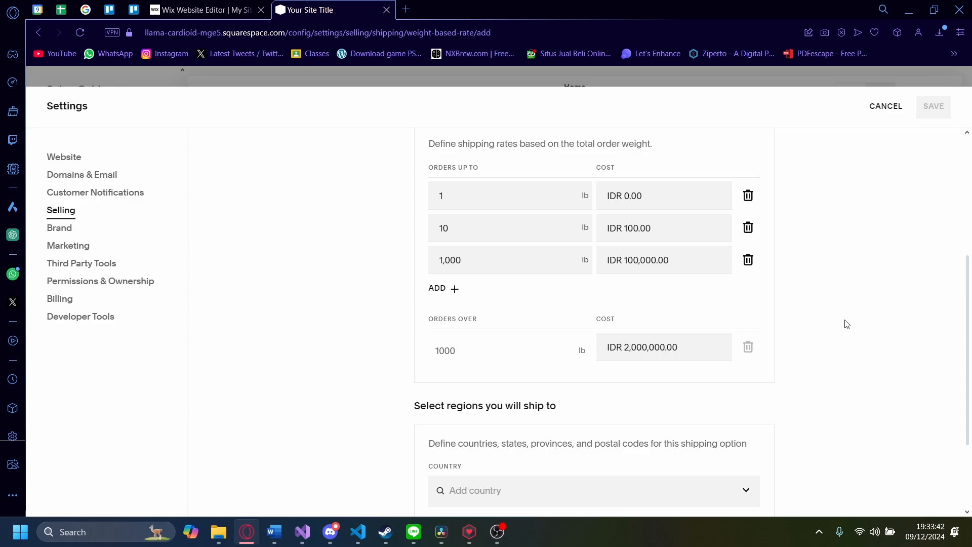
scroll(down, 3)
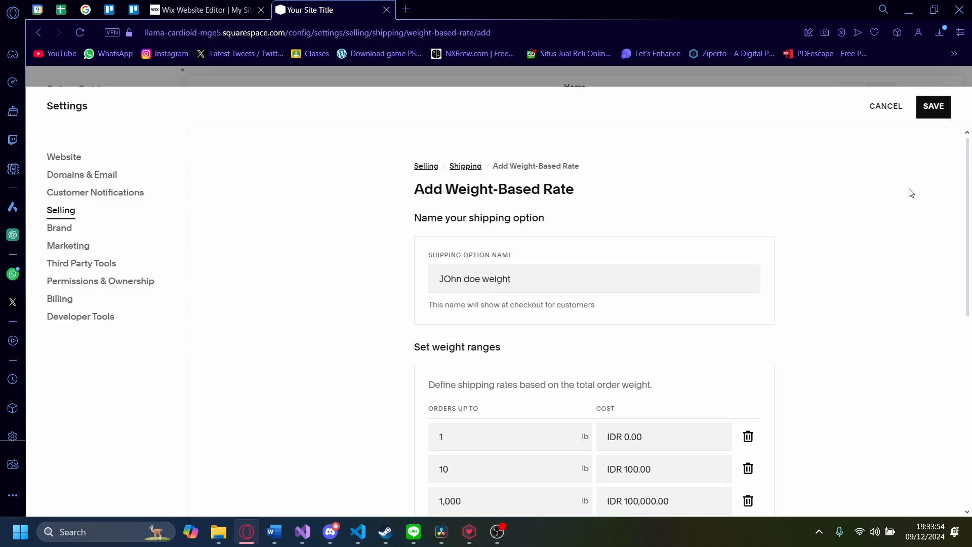
click(933, 106)
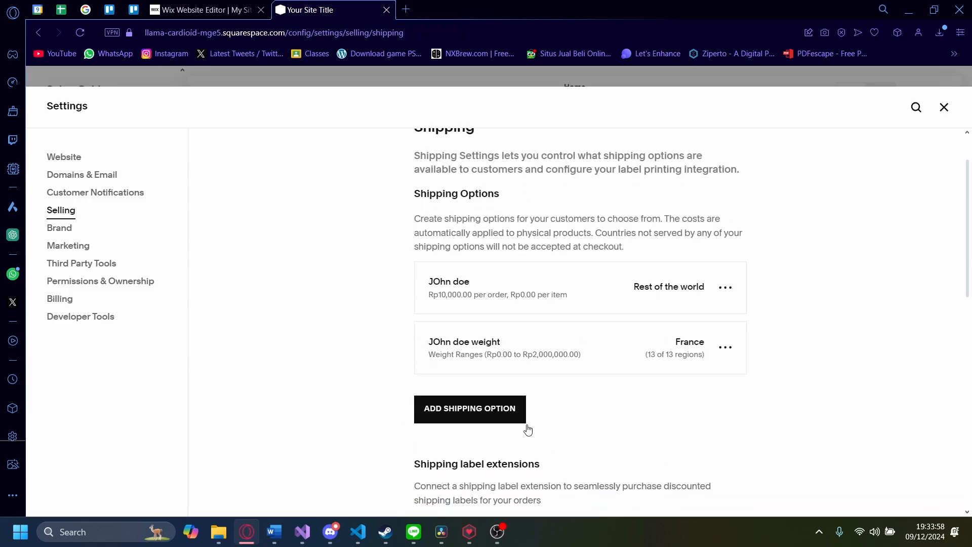
mouse_move(535, 465)
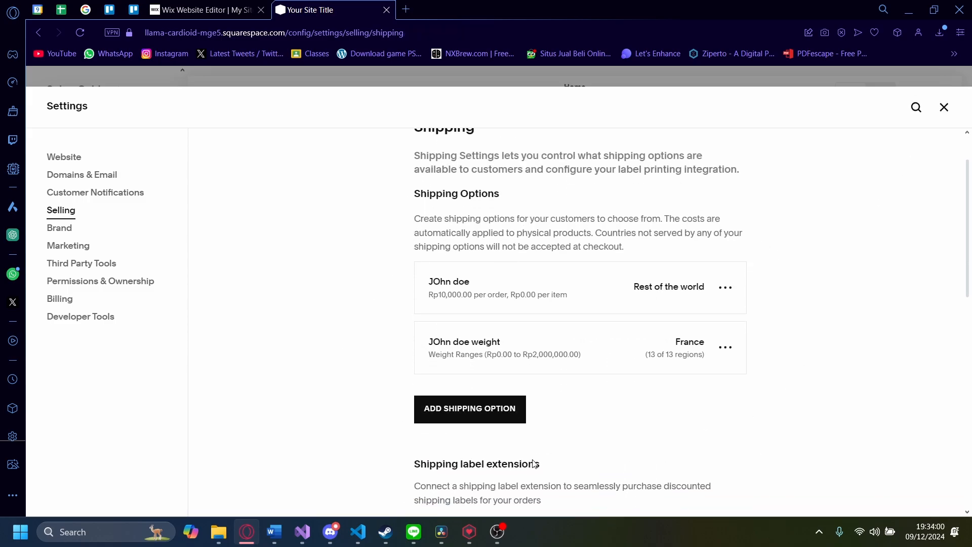